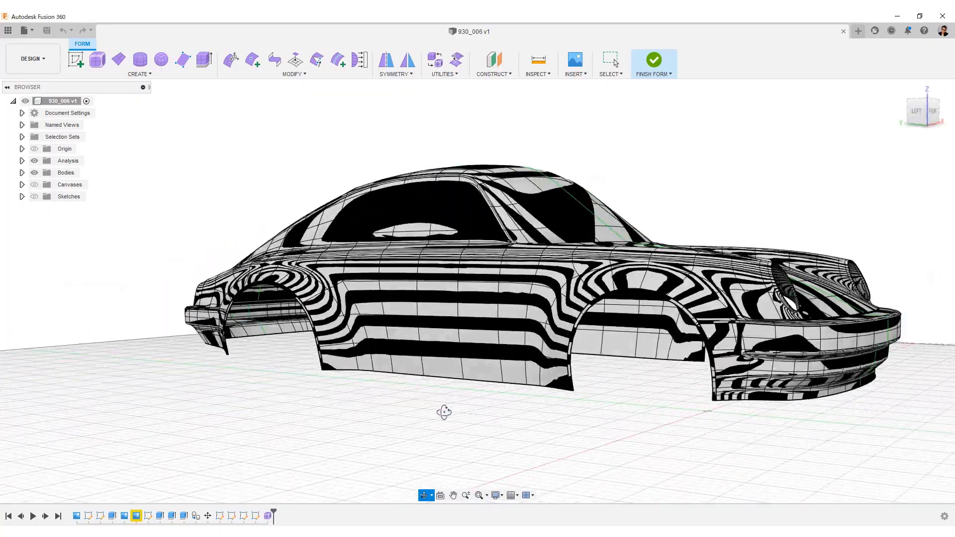
# - Orbit the finished Porsche 930 body to inspect it before previewing template_setup
pyautogui.moveTo(444, 412); pyautogui.dragTo(334, 414)
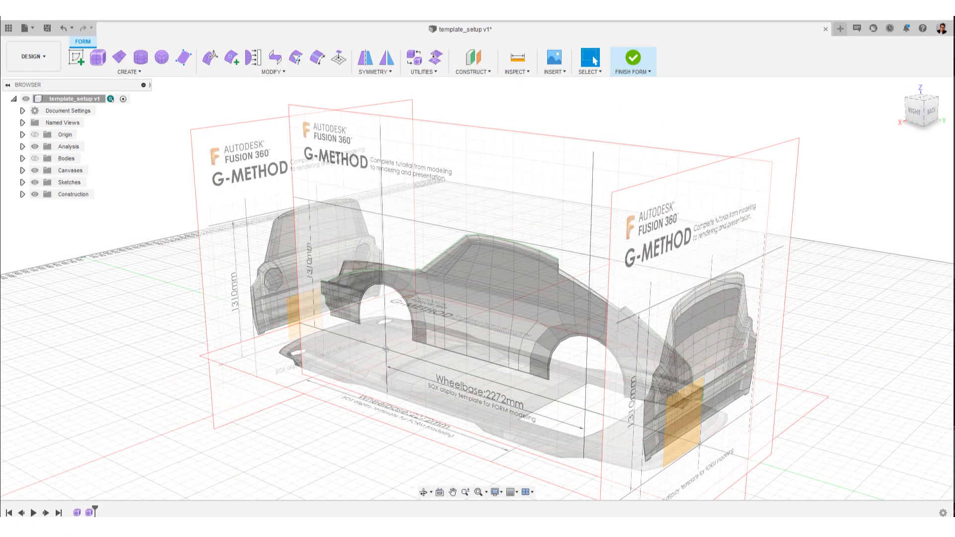
# - Enter the Form workspace with Create Form and view the design from the Right
pyautogui.click(632, 58)
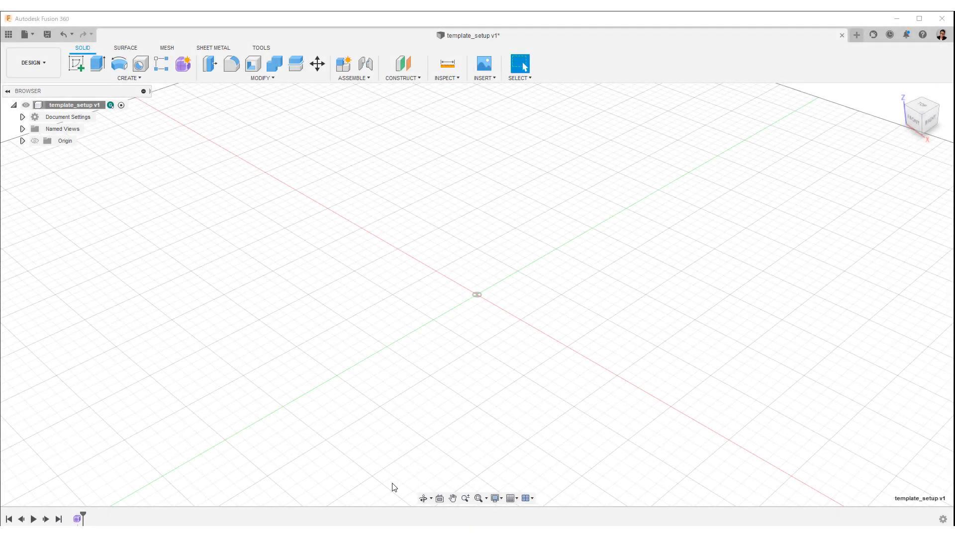
pyautogui.moveTo(183, 63)
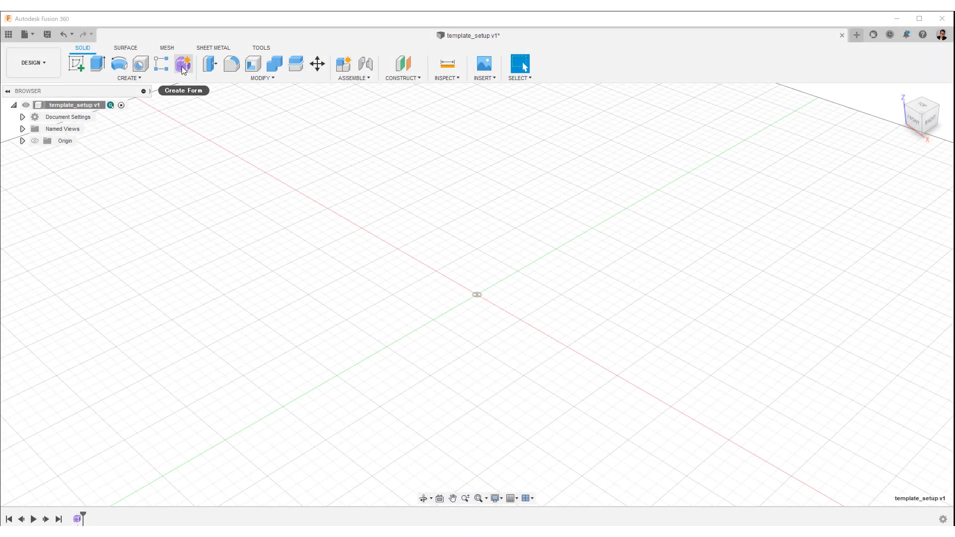
pyautogui.click(183, 63)
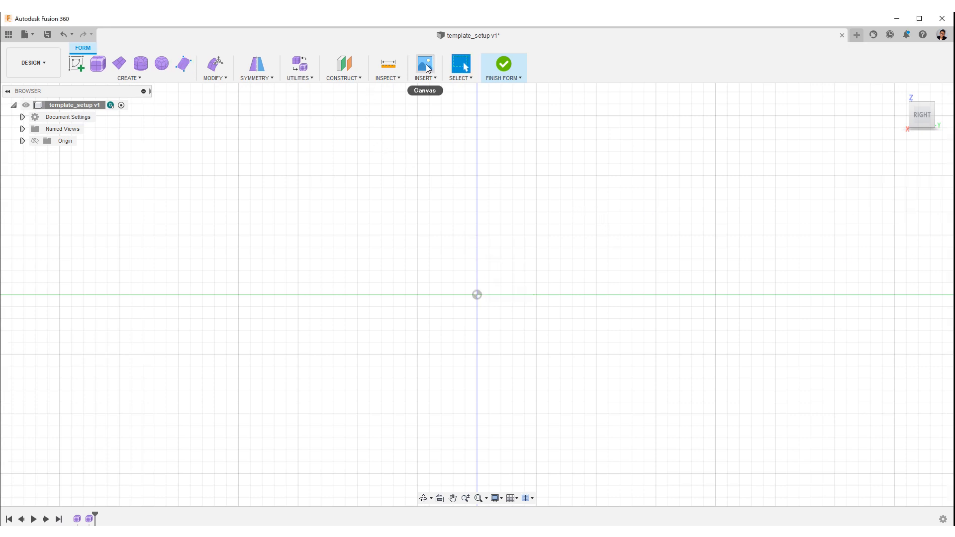
# - Insert template_side as a 50%-opacity canvas on the YZ plane and expand Canvases in the Browser
pyautogui.click(424, 64)
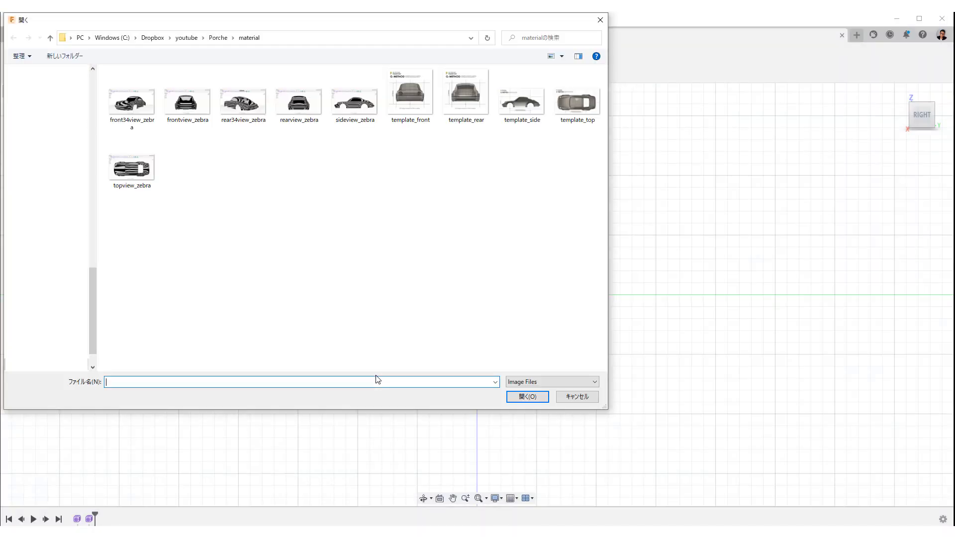
pyautogui.click(520, 97)
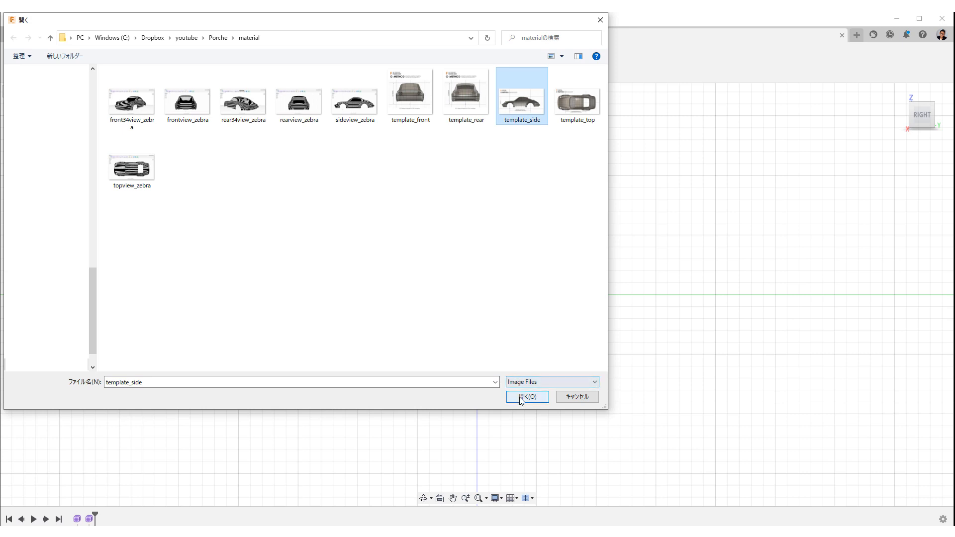
pyautogui.click(526, 396)
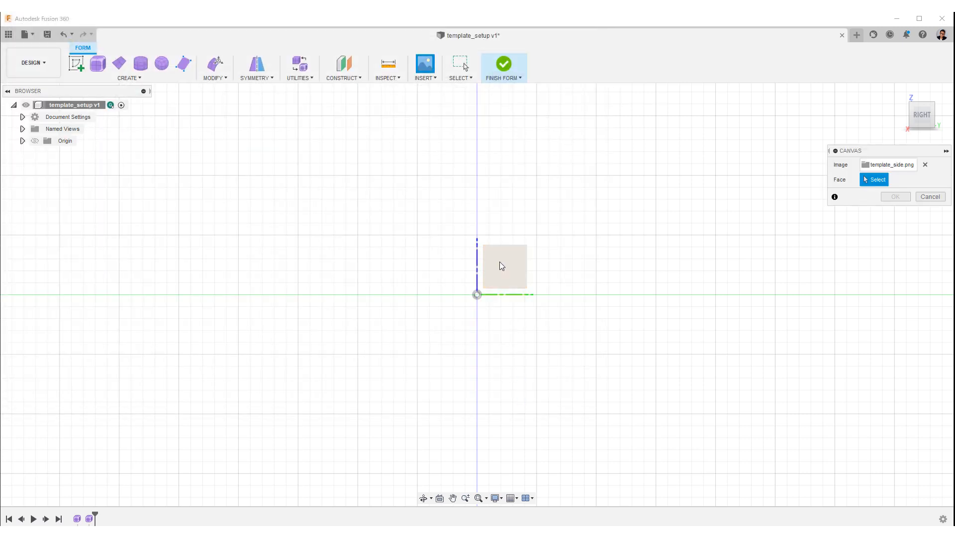
pyautogui.click(504, 267)
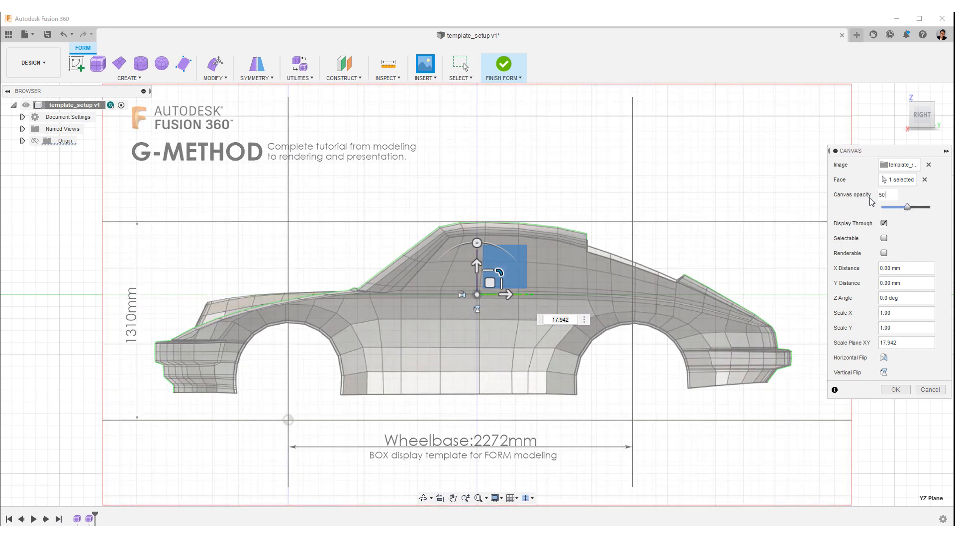
pyautogui.click(893, 390)
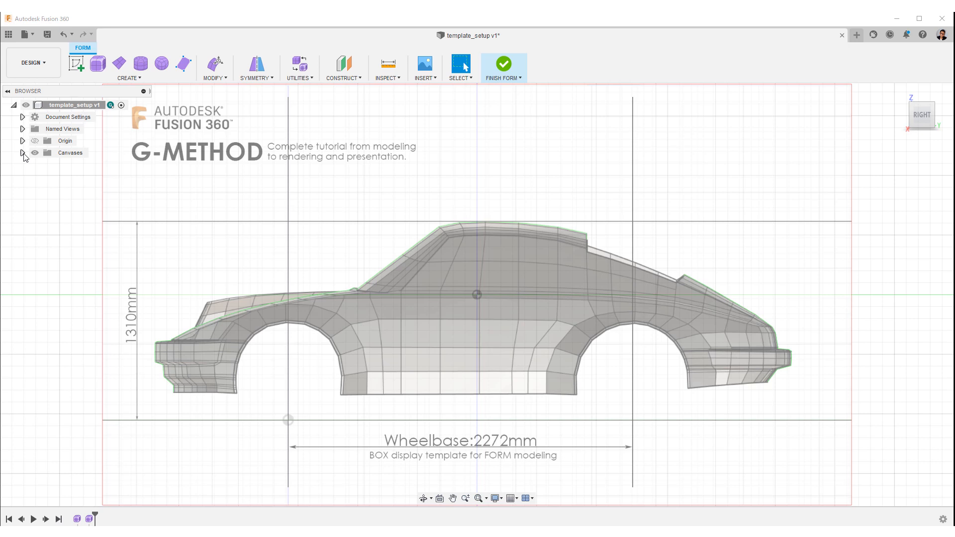
pyautogui.click(21, 152)
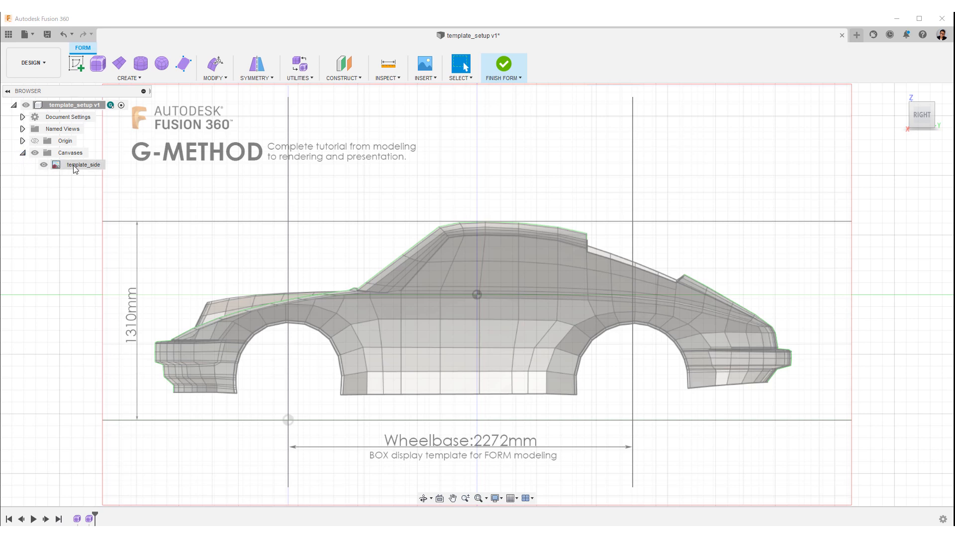
# - Calibrate template_side between the wheel centres to a 2272 mm wheelbase
pyautogui.rightClick(84, 165)
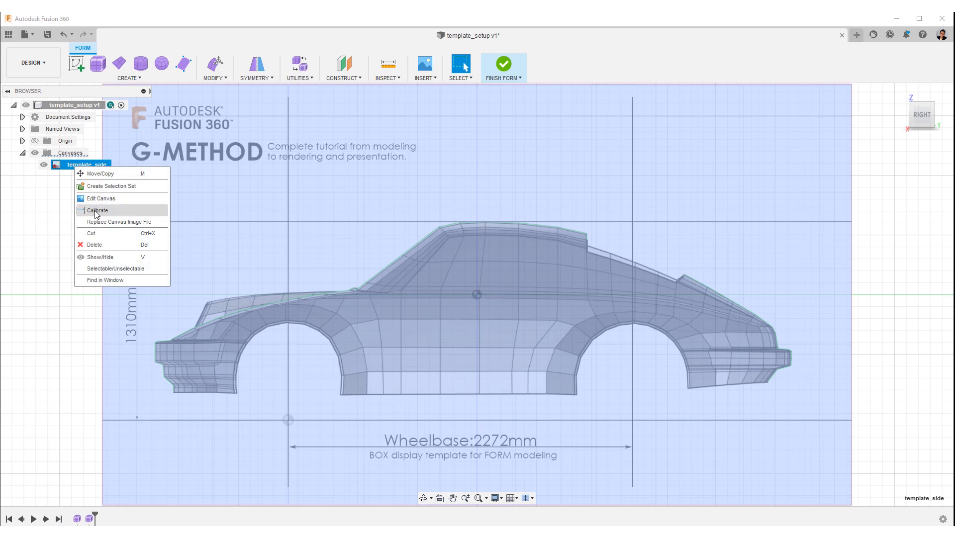
pyautogui.click(97, 211)
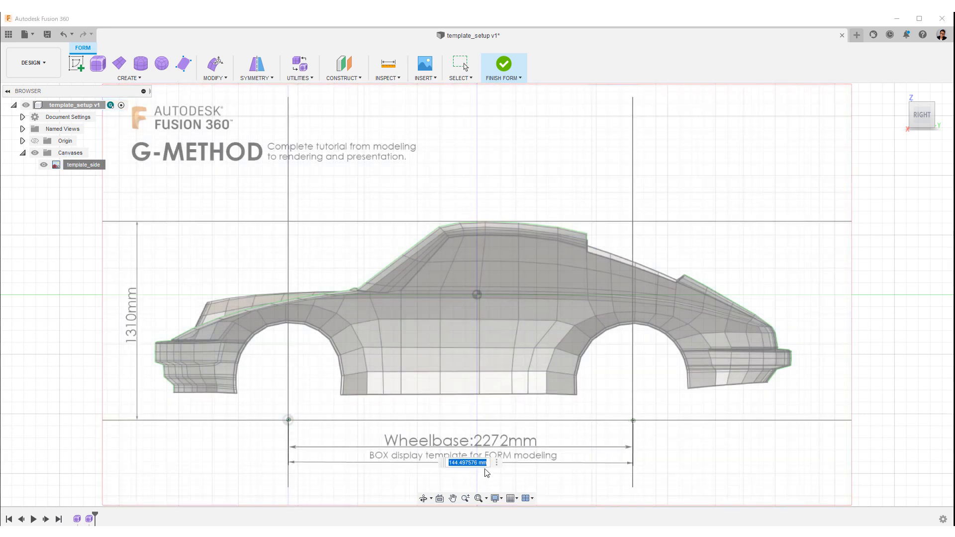
pyautogui.write('2')
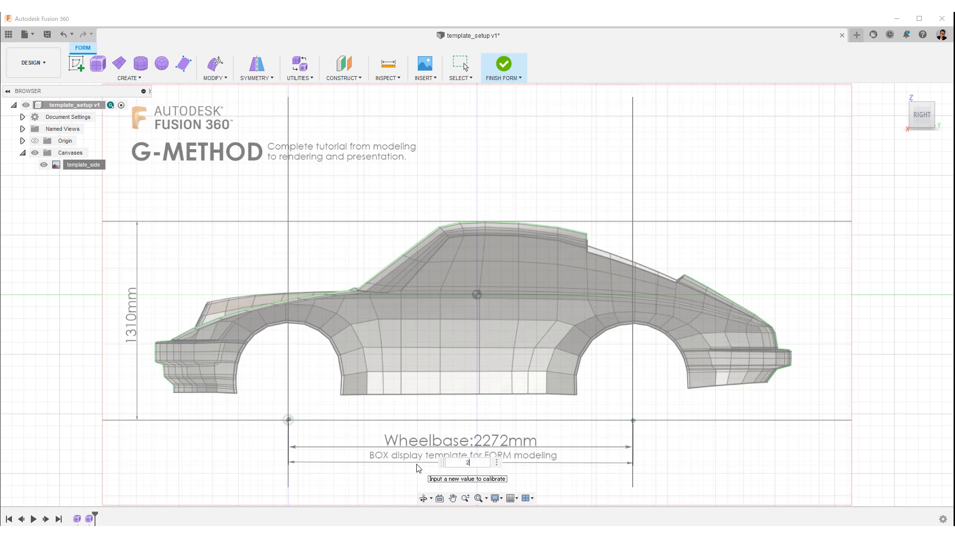
pyautogui.write('2272')
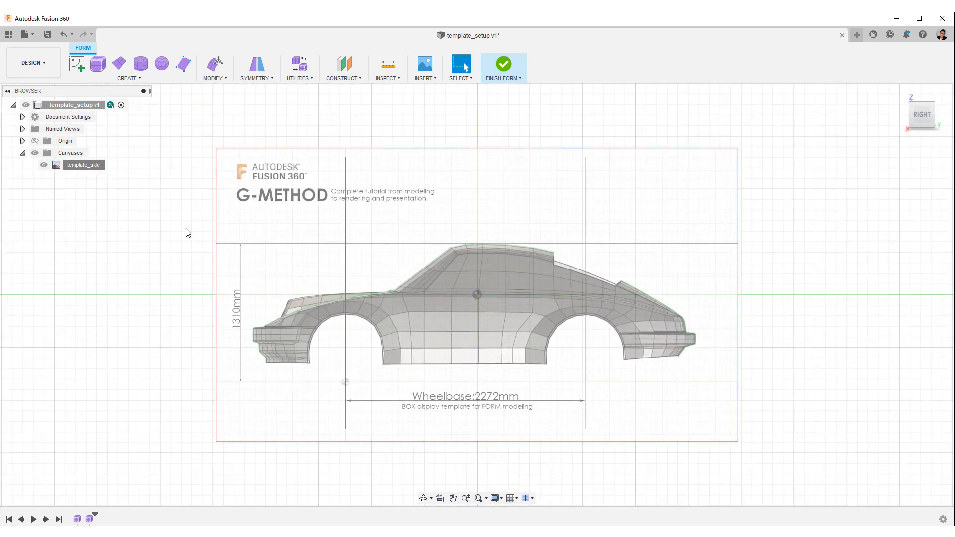
pyautogui.click(84, 165)
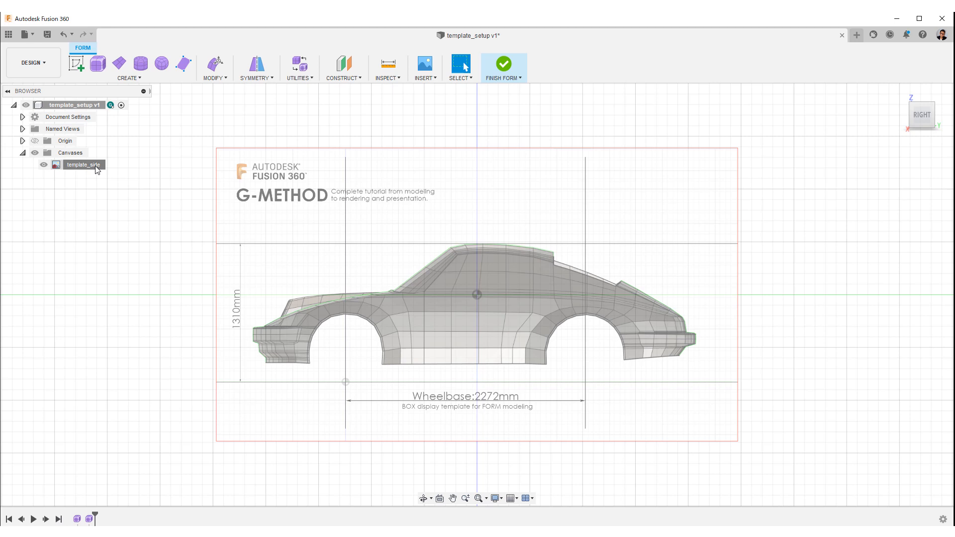
# - Edit template_side and move it so the front wheel centre sits on the origin
pyautogui.rightClick(82, 164)
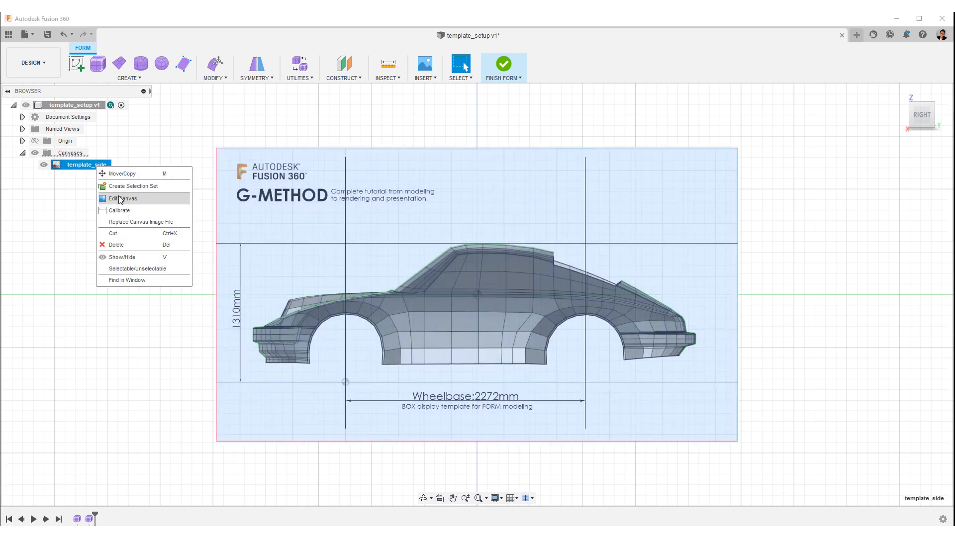
pyautogui.click(122, 198)
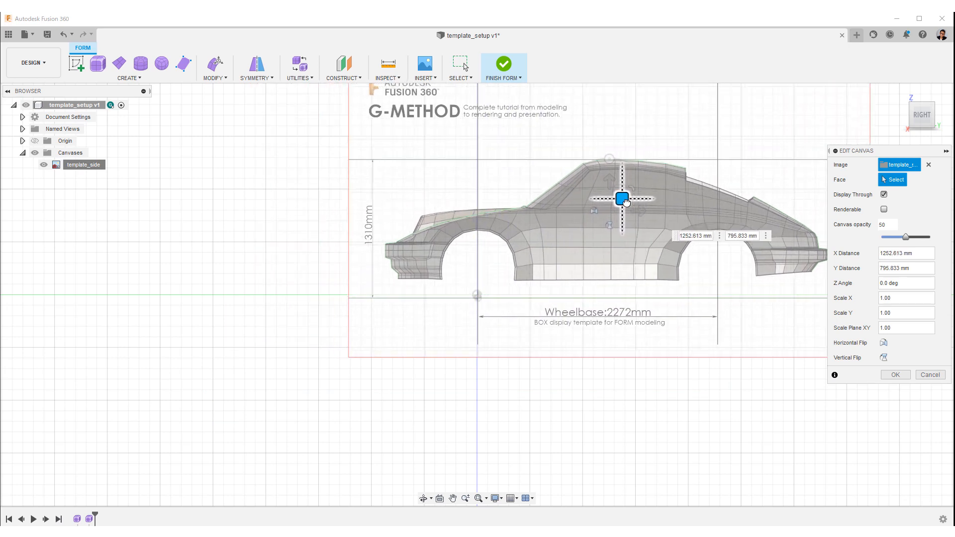
pyautogui.moveTo(621, 198); pyautogui.dragTo(620, 196)
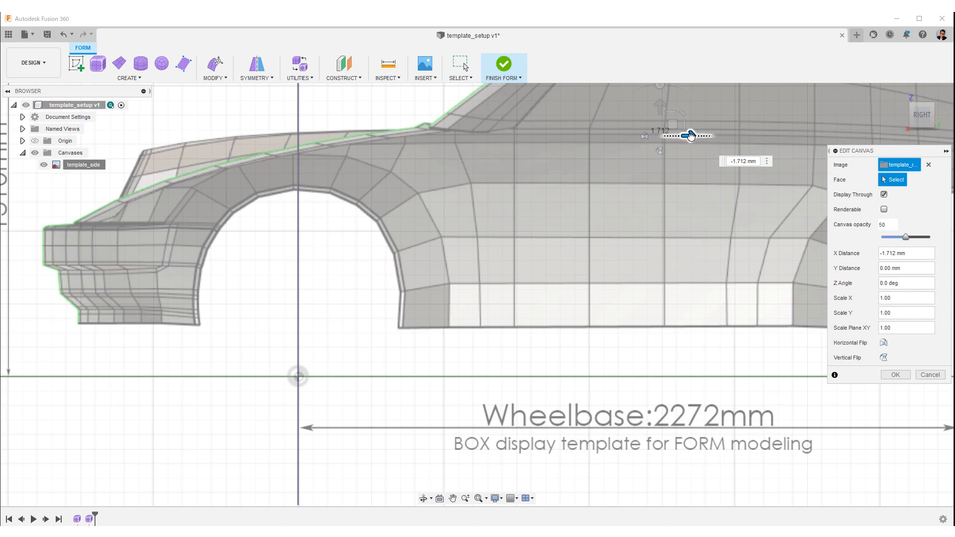
pyautogui.click(894, 374)
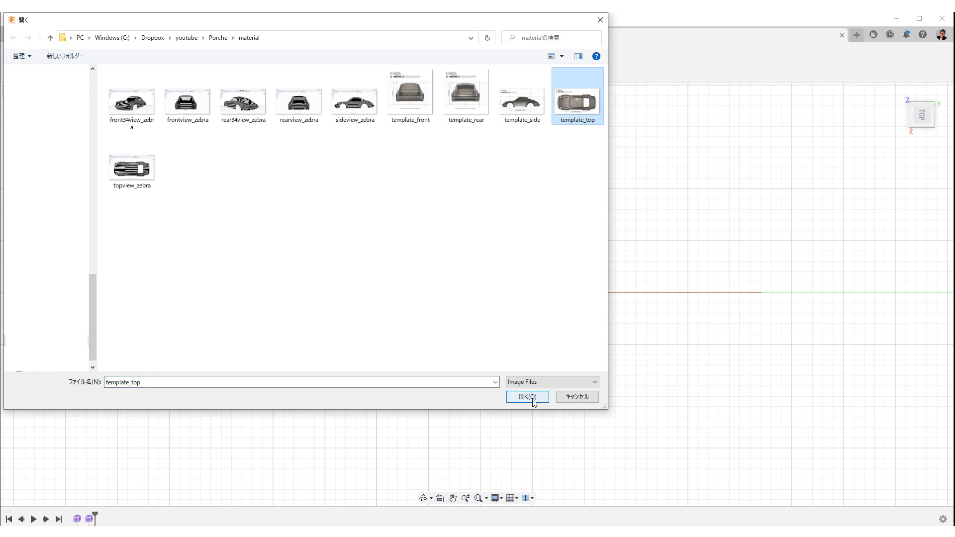
# - Insert template_top as a canvas on the XY plane, sliding it along X into place
pyautogui.click(526, 396)
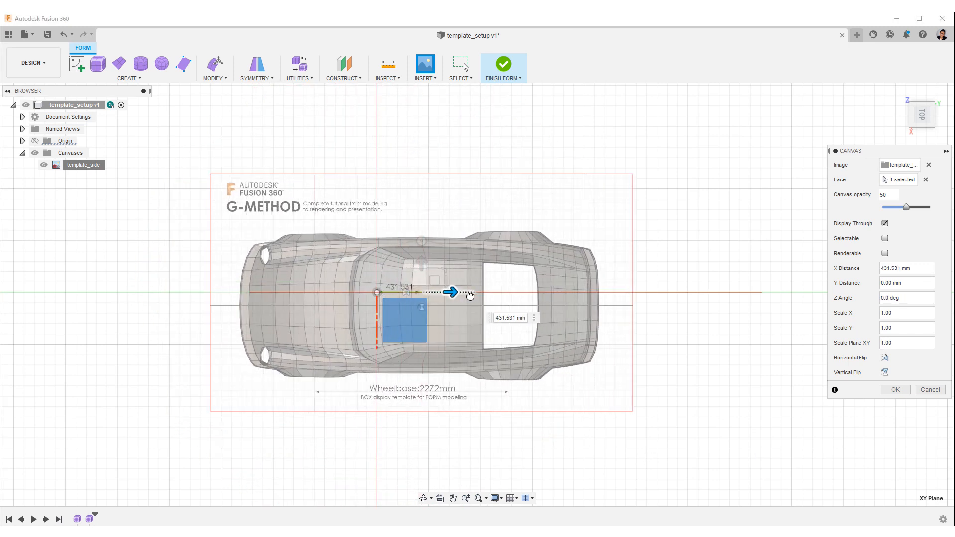
pyautogui.moveTo(451, 293); pyautogui.dragTo(513, 293)
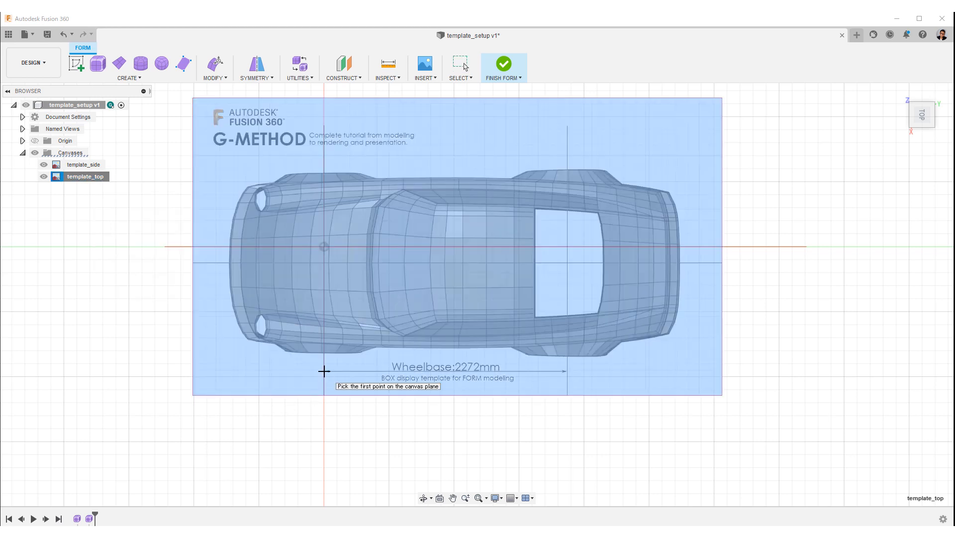
# - Calibrate template_top's wheelbase to 2272 mm and shift it along Y beneath template_side
pyautogui.click(324, 370)
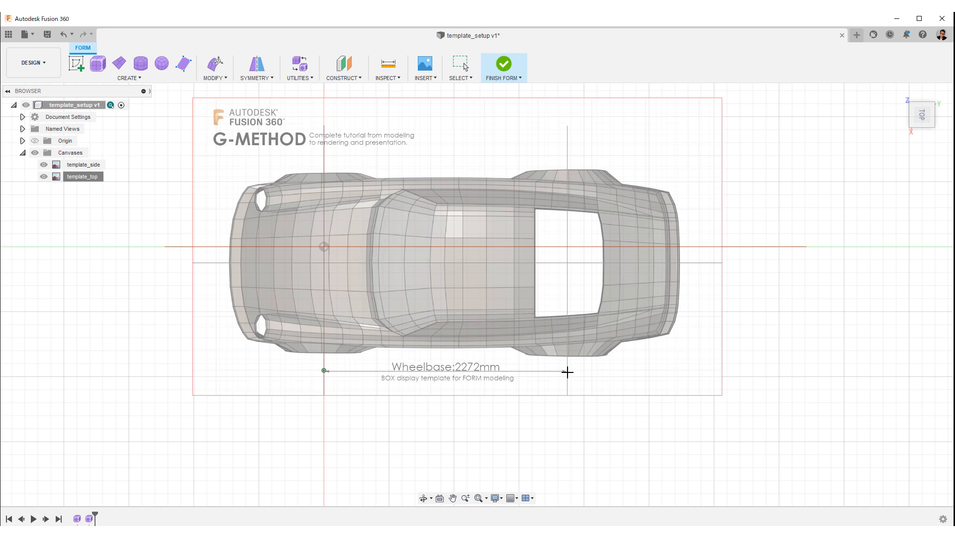
pyautogui.click(566, 372)
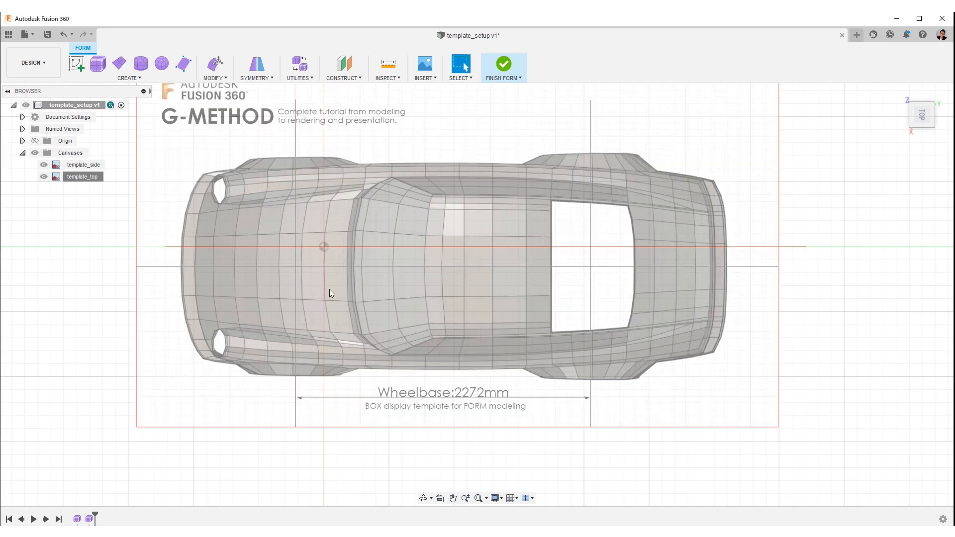
pyautogui.doubleClick(82, 177)
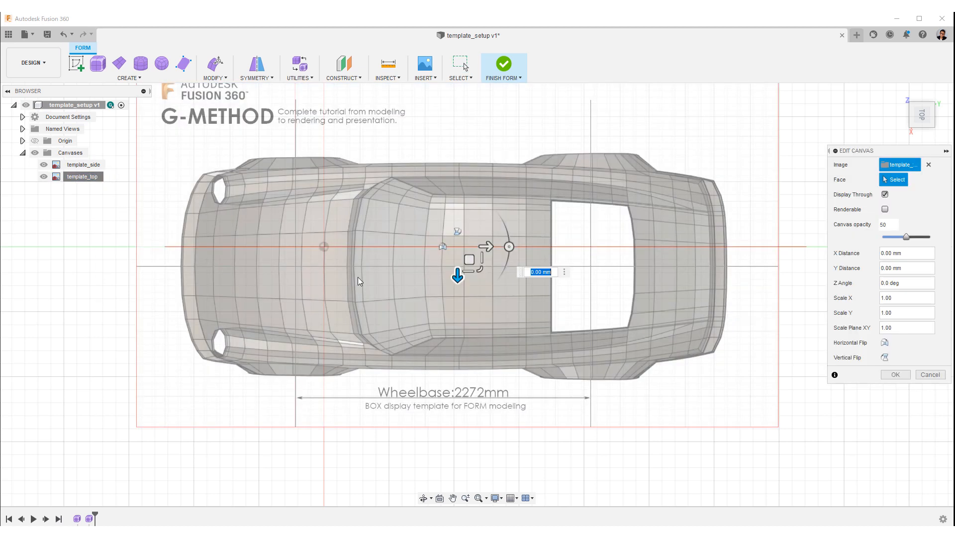
pyautogui.moveTo(486, 246); pyautogui.dragTo(514, 246)
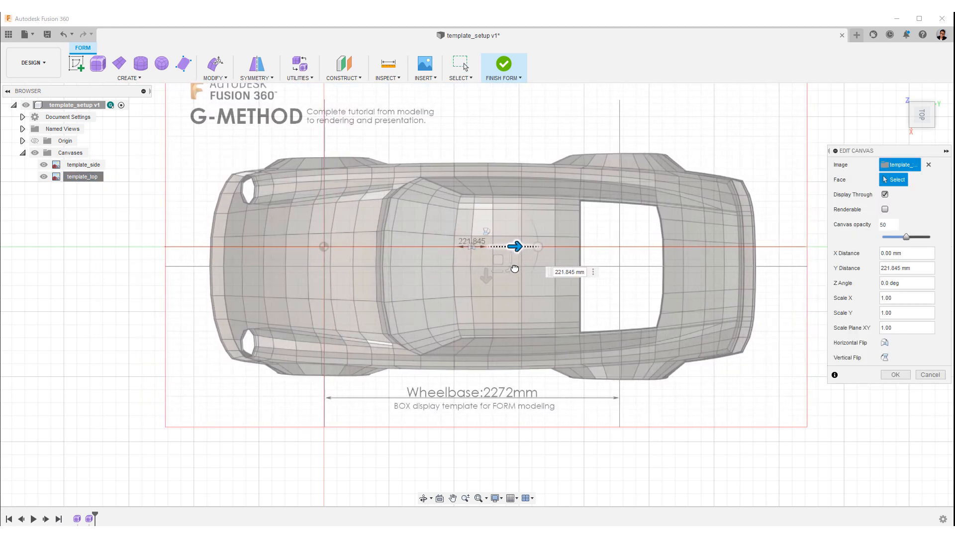
pyautogui.moveTo(515, 247); pyautogui.dragTo(515, 246)
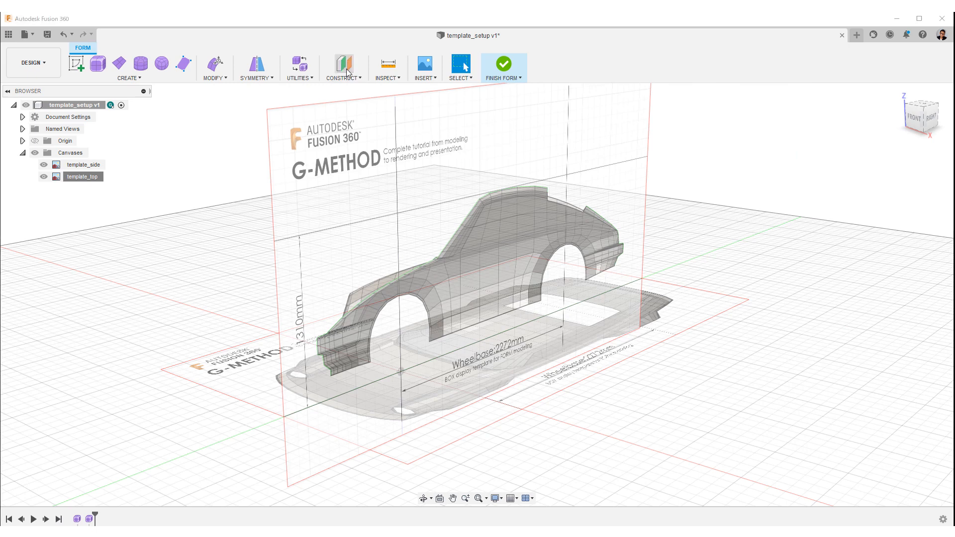
# - Create an offset plane from XZ at about -427 mm, at the car's front bumper
pyautogui.click(344, 63)
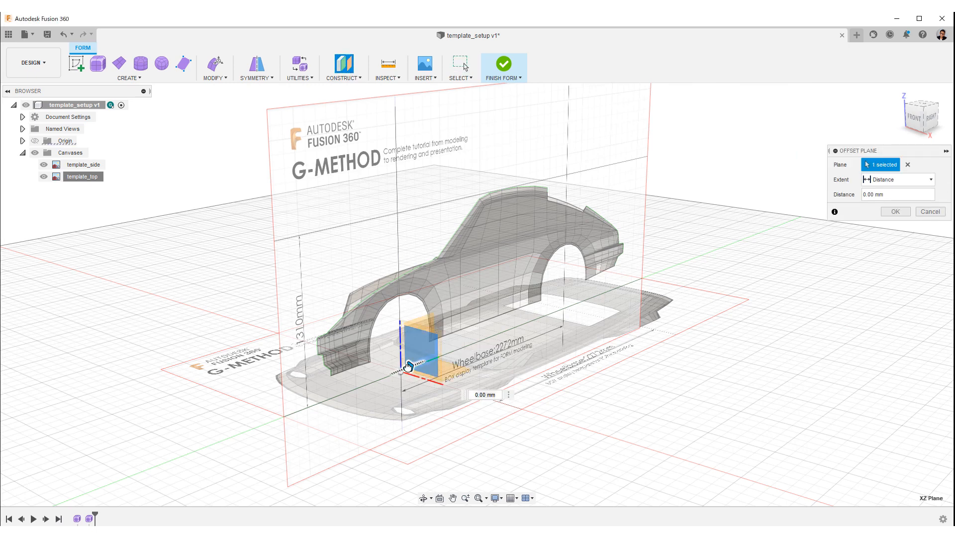
pyautogui.moveTo(407, 366); pyautogui.dragTo(282, 339)
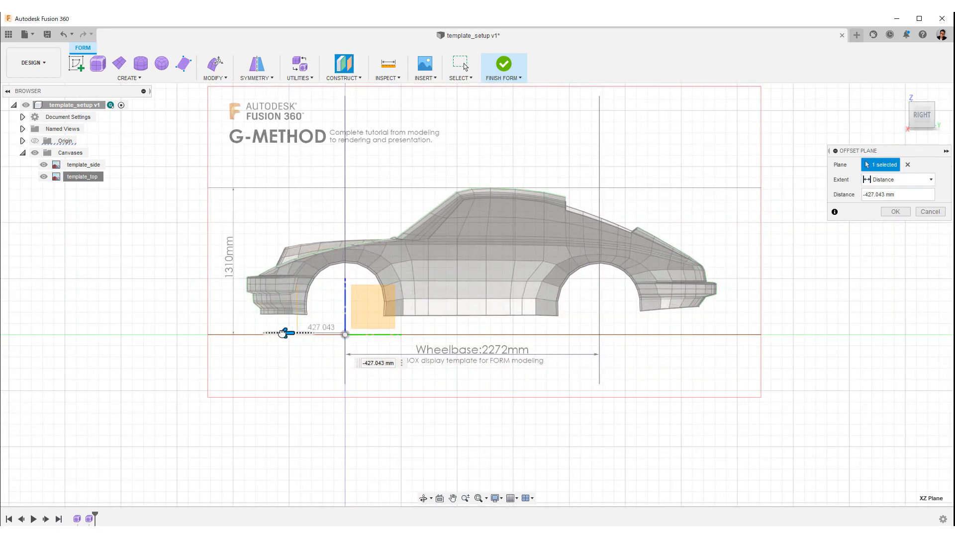
pyautogui.moveTo(283, 333); pyautogui.dragTo(233, 333)
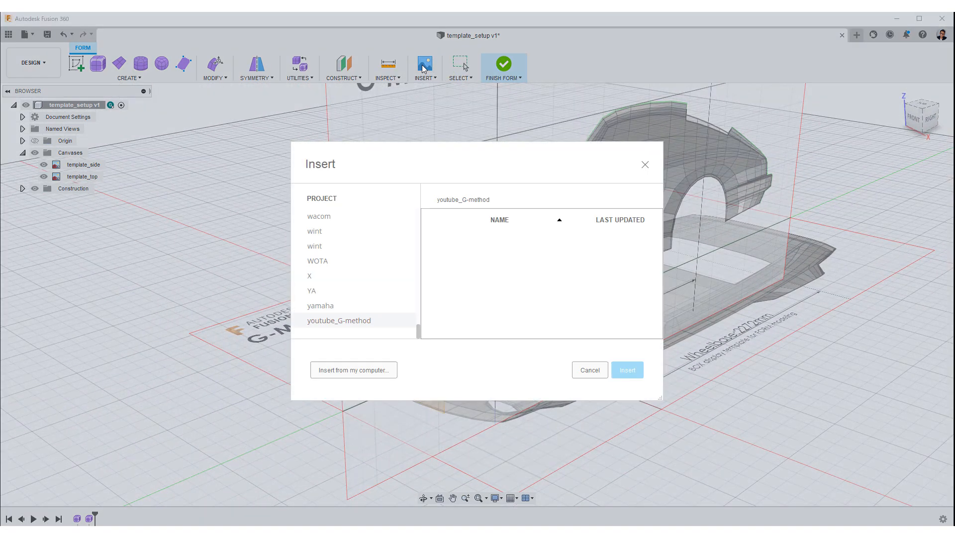
# - Insert template_front on the offset plane and raise it to match template_side's height
pyautogui.click(353, 369)
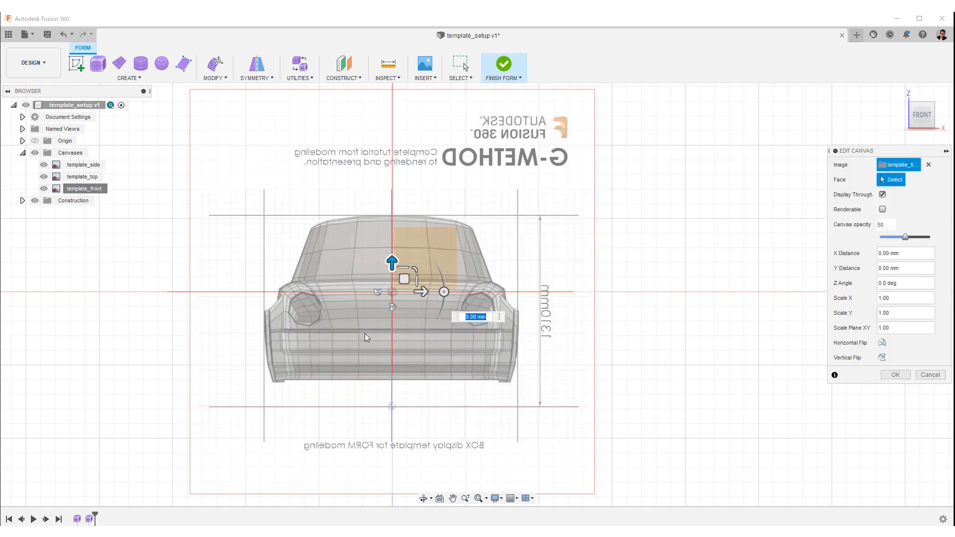
pyautogui.moveTo(392, 260); pyautogui.dragTo(393, 160)
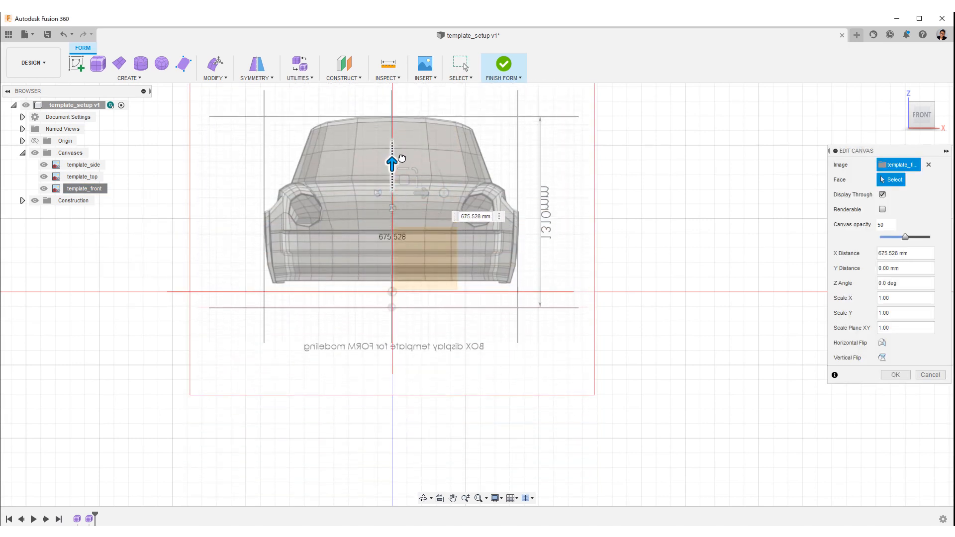
pyautogui.moveTo(391, 160); pyautogui.dragTo(392, 147)
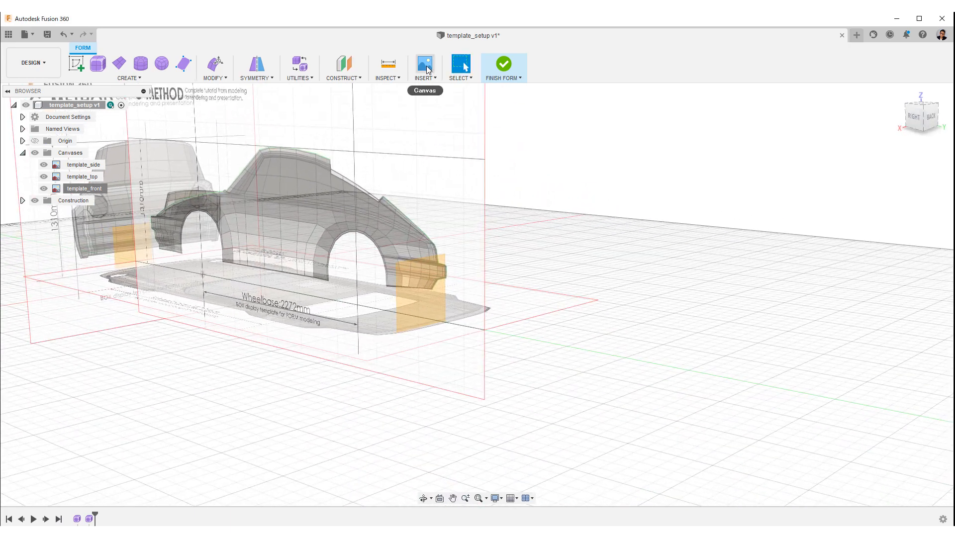
# - Insert template_rear on the rear plane with Scale Plane XY 7.874
pyautogui.click(424, 63)
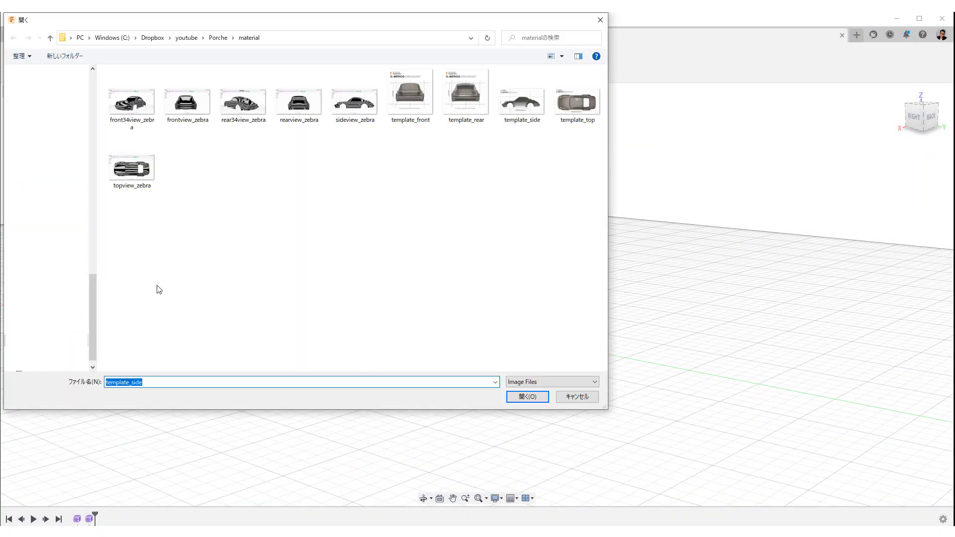
pyautogui.click(526, 396)
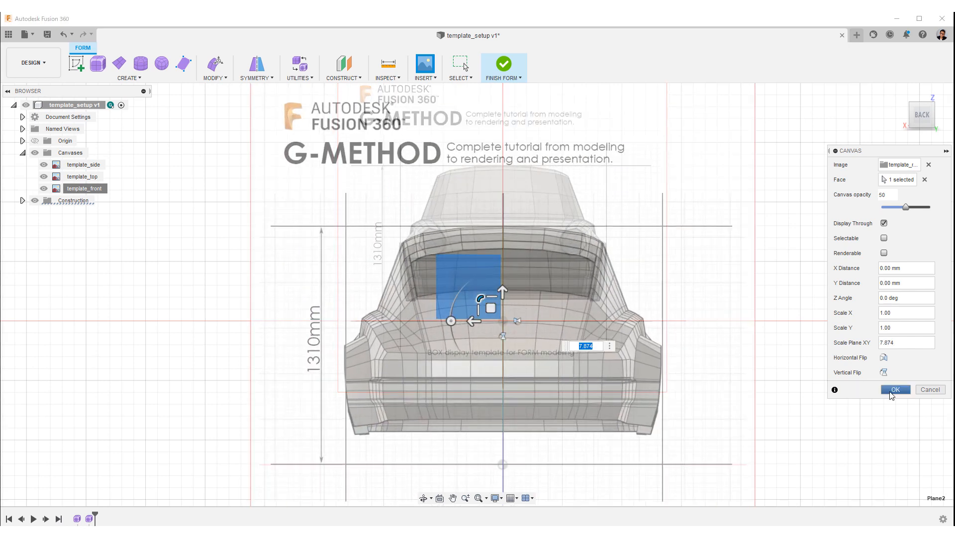
pyautogui.rightClick(85, 200)
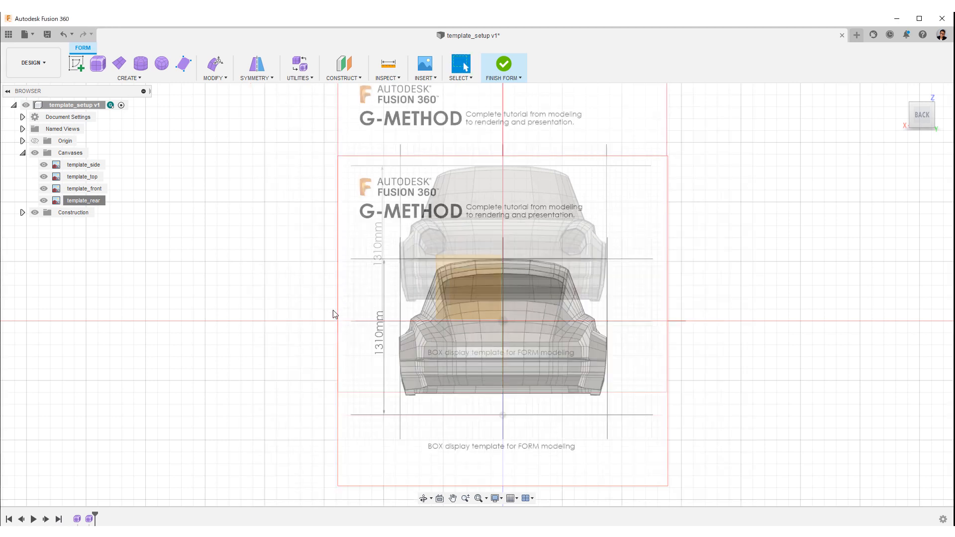
# - Shift the template_rear canvas up about 798 mm so it aligns with the side template
pyautogui.doubleClick(84, 200)
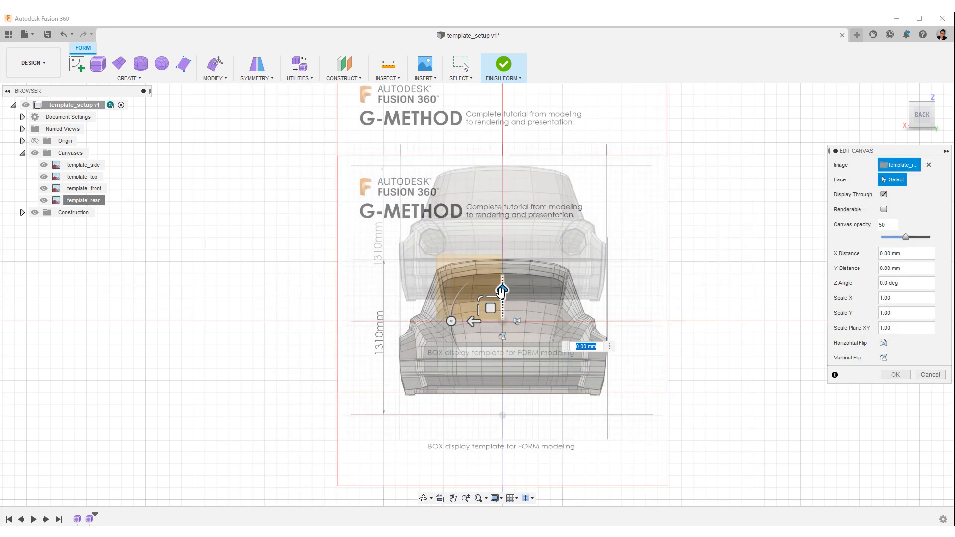
pyautogui.moveTo(501, 289); pyautogui.dragTo(504, 195)
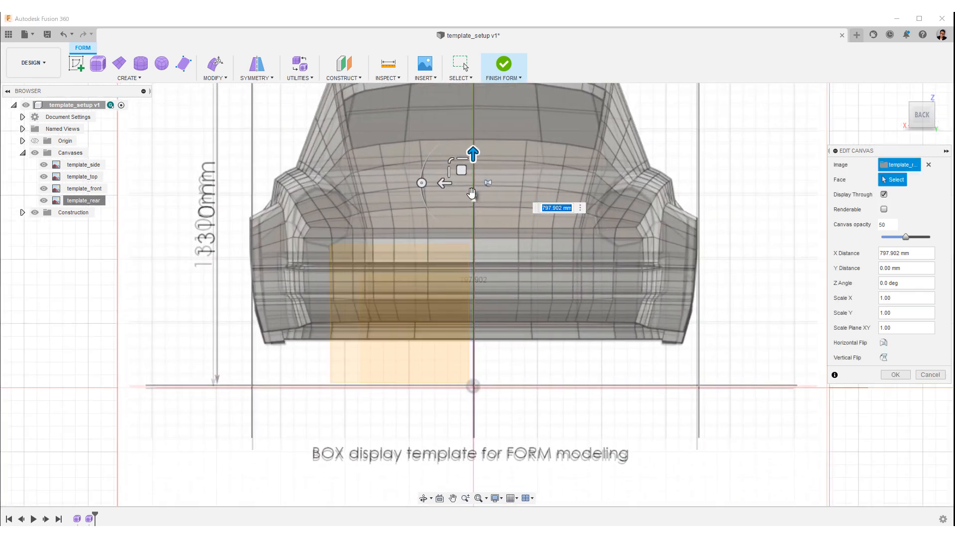
pyautogui.moveTo(472, 152); pyautogui.dragTo(474, 146)
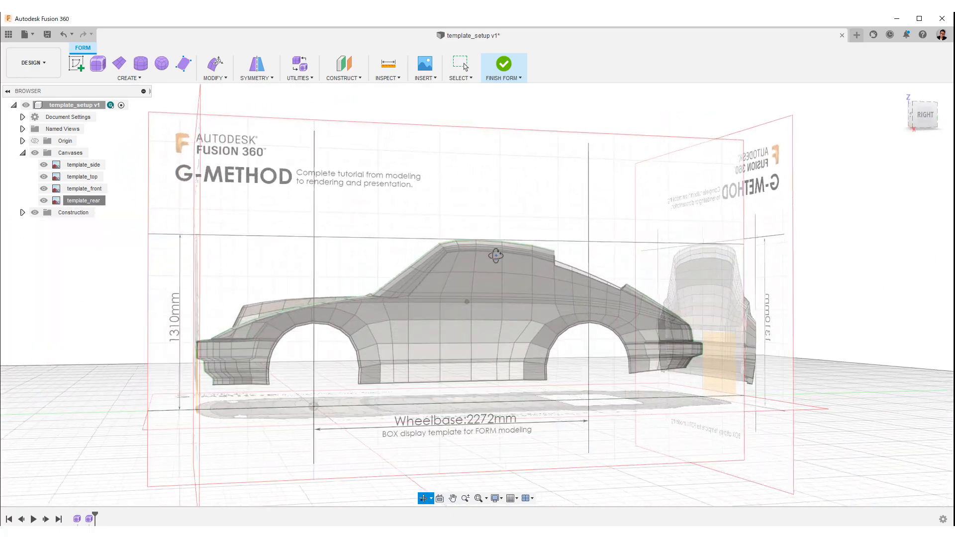
pyautogui.moveTo(496, 255); pyautogui.dragTo(433, 295)
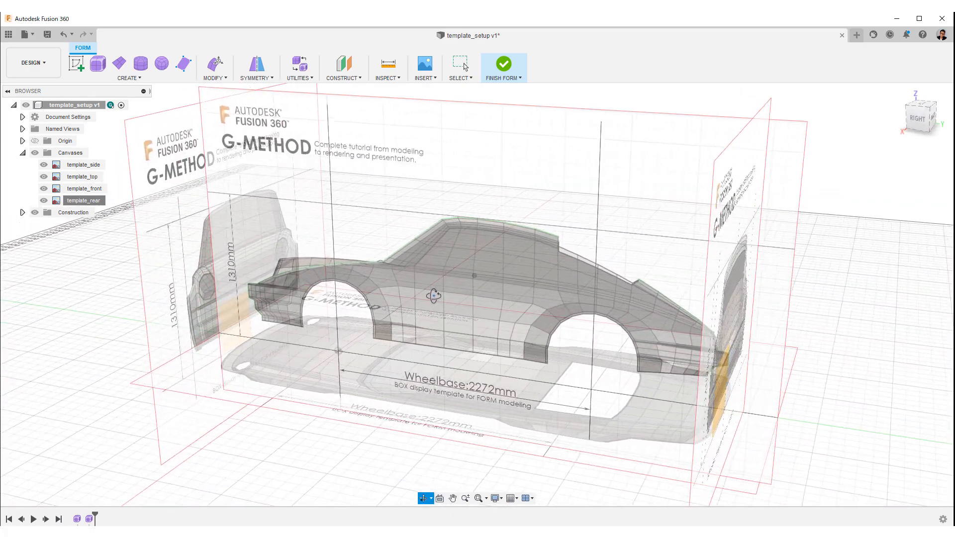